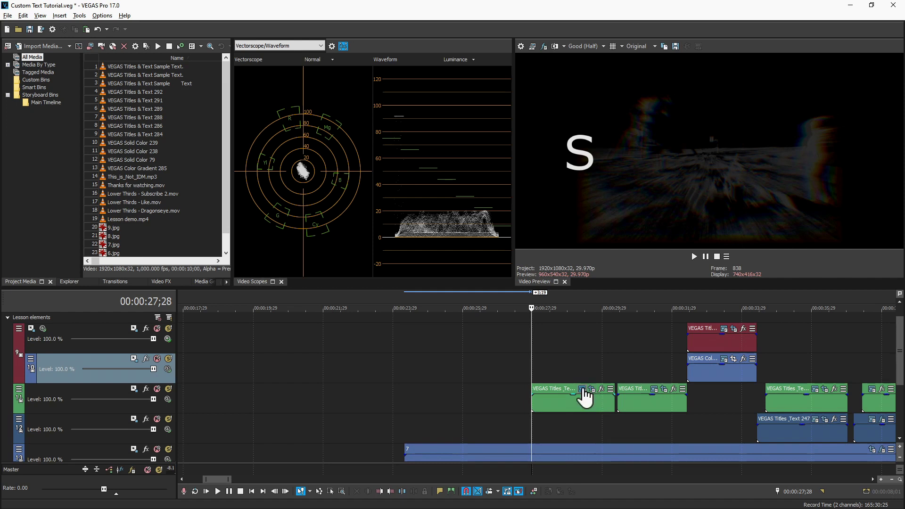
- Show the Pan/Crop mask framing the letter S on the first text event
left_click(582, 388)
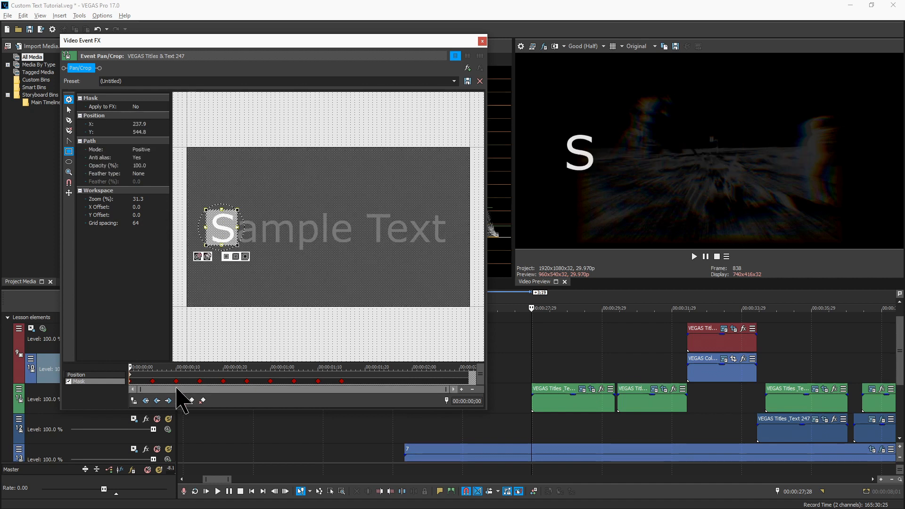
- Reveal the mask keyframe interpolation menu, currently set to Hold
right_click(130, 380)
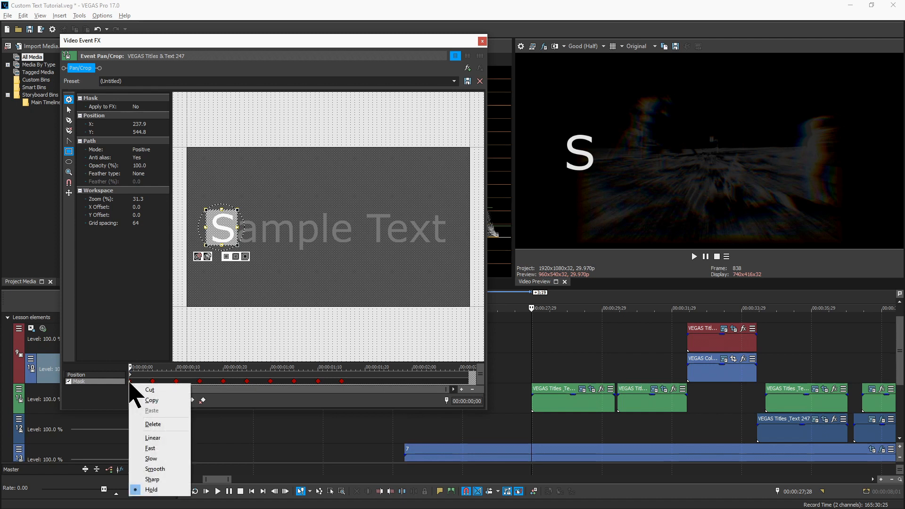
mouse_move(191, 363)
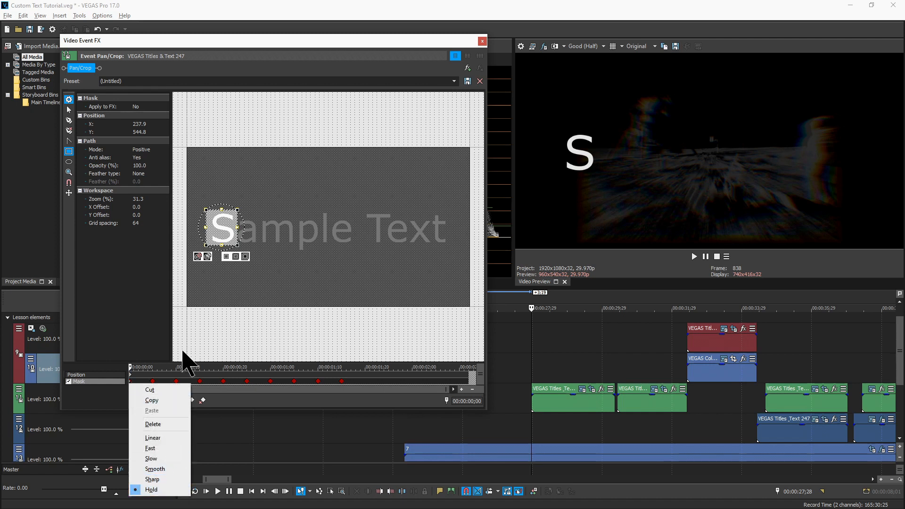
mouse_move(208, 343)
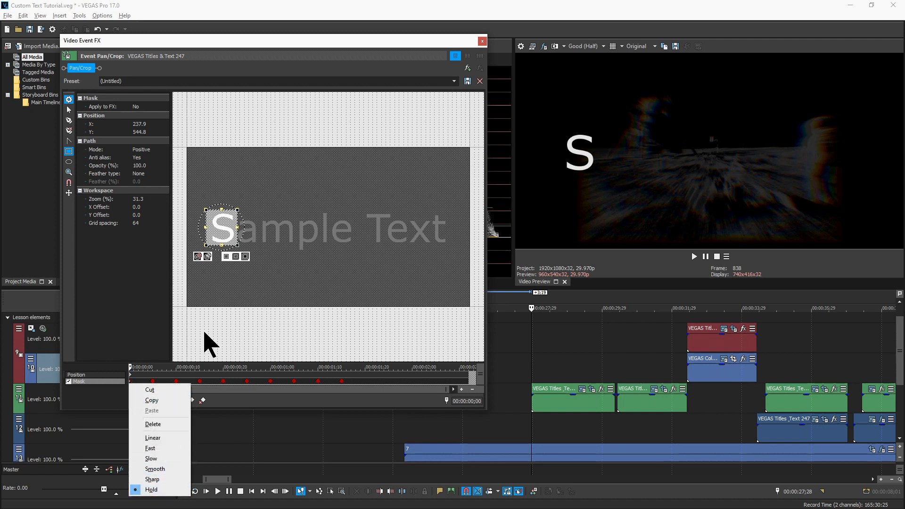
mouse_move(228, 286)
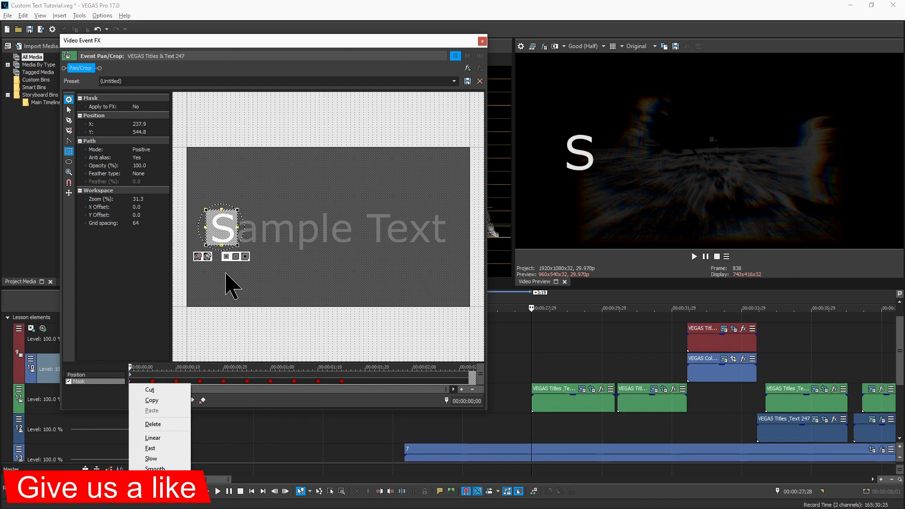
mouse_move(150, 390)
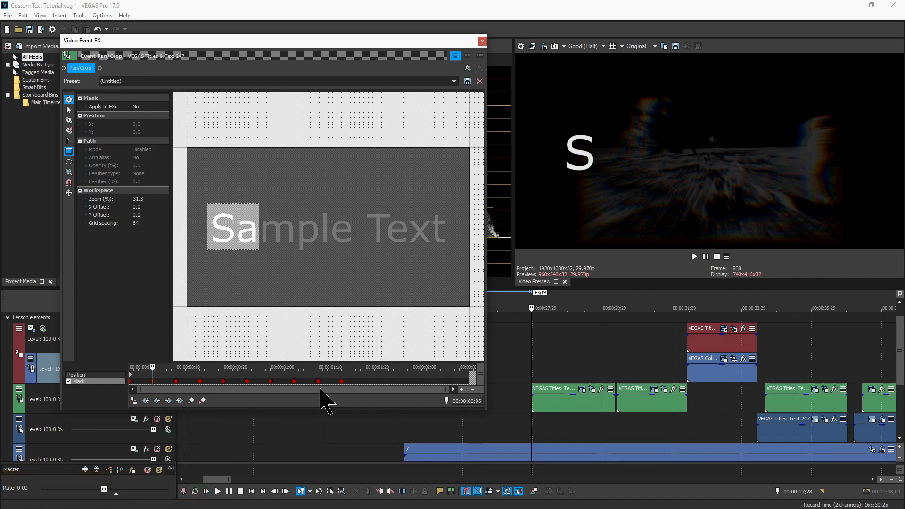
mouse_move(266, 295)
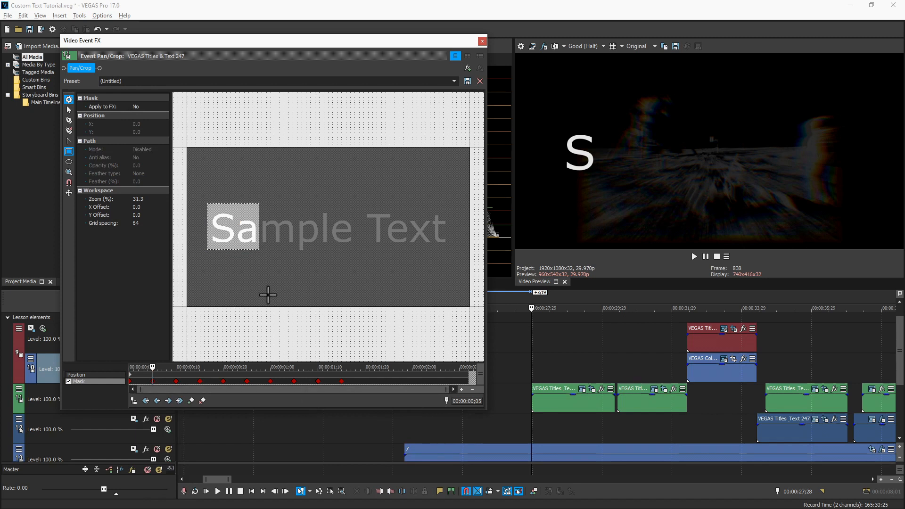
mouse_move(593, 395)
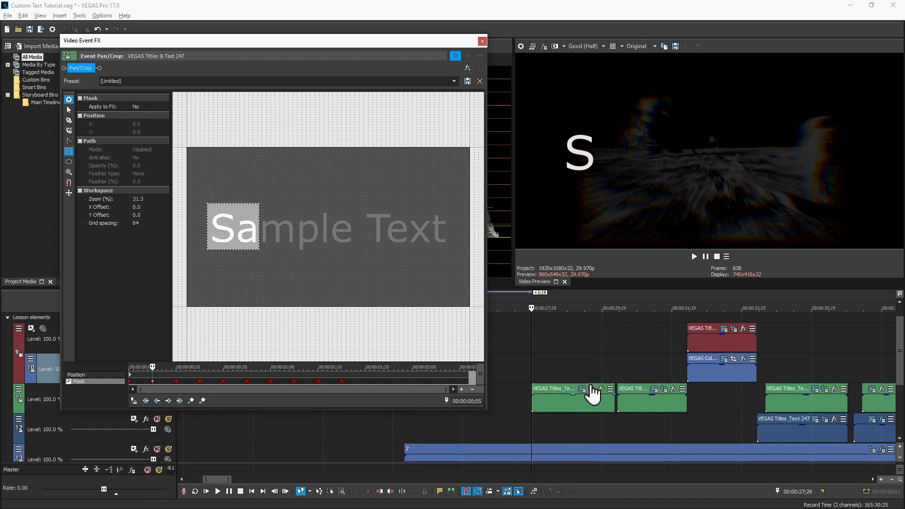
mouse_move(242, 236)
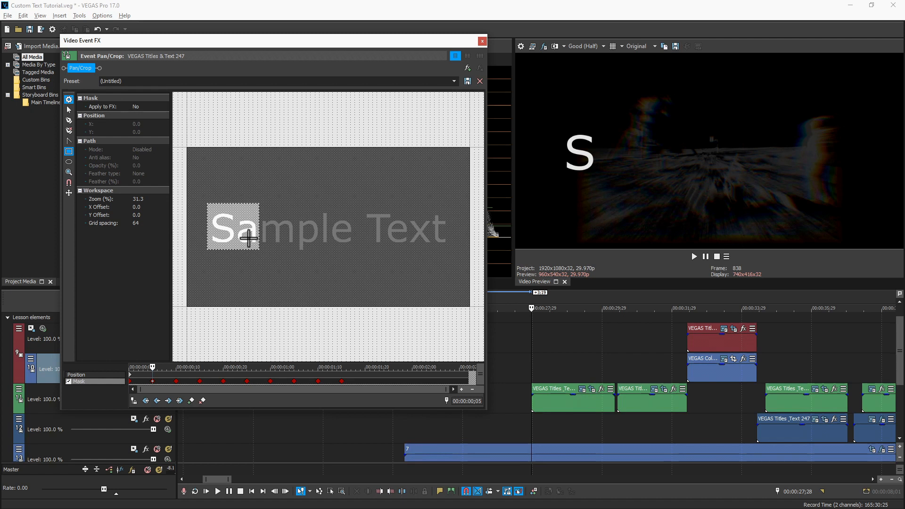
mouse_move(159, 386)
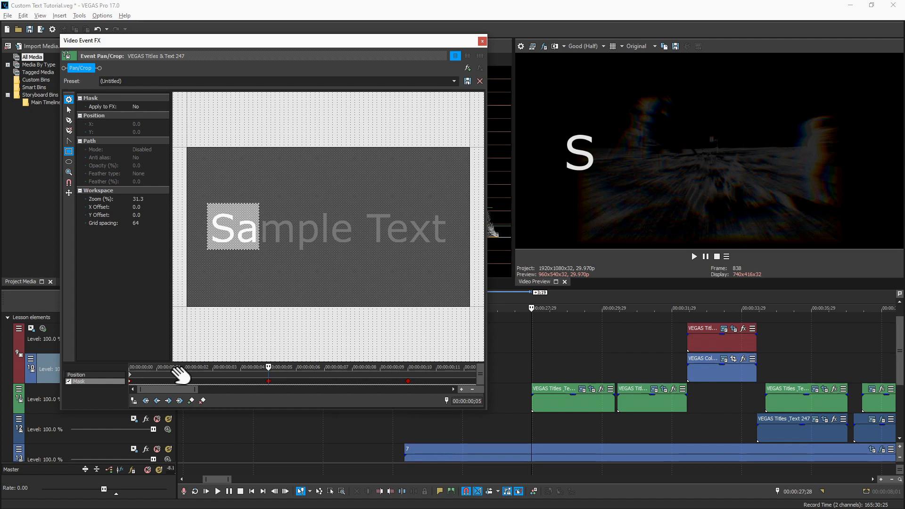
mouse_move(274, 402)
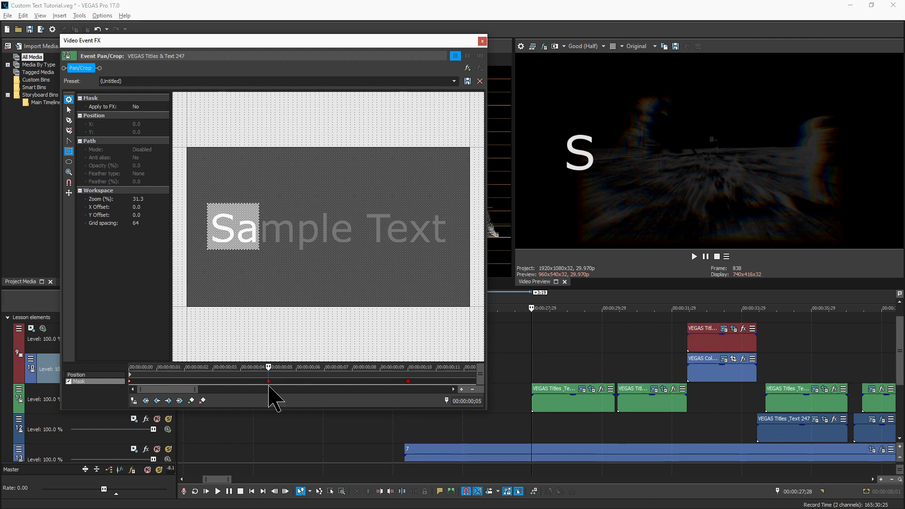
mouse_move(258, 240)
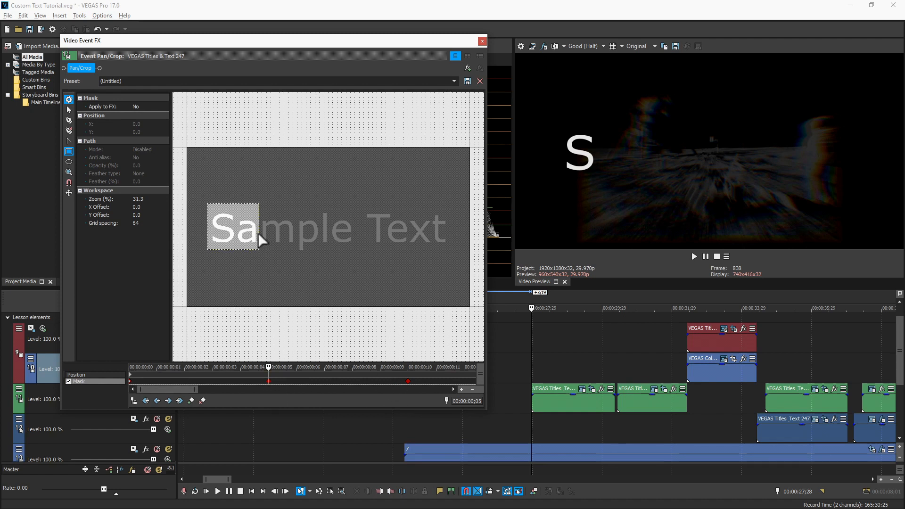
mouse_move(258, 257)
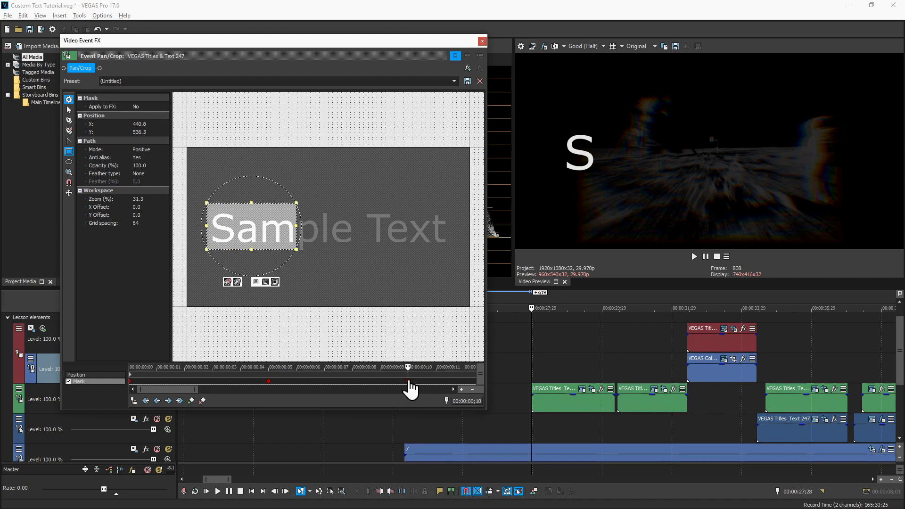
- Scrub the mask keyframes to watch the reveal widen from Sa to Sam
scroll("down", 3)
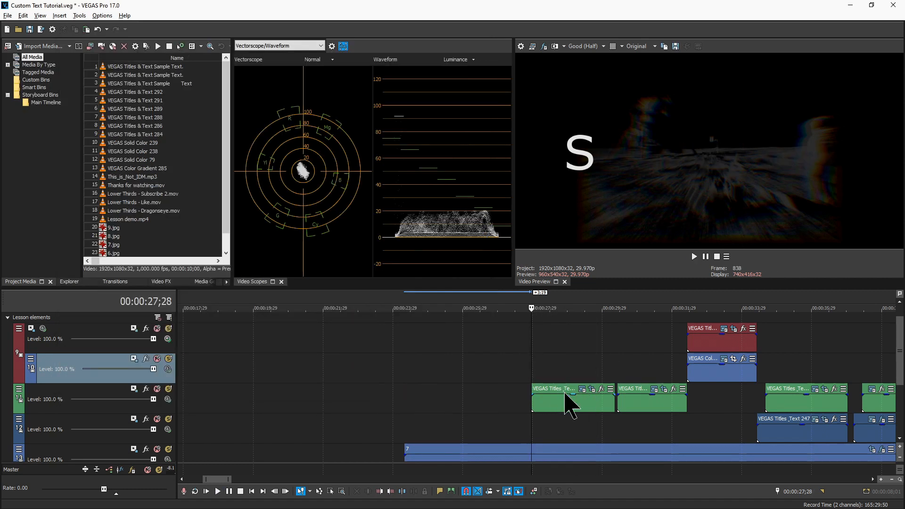
- Select the second text event so the preview shows Sample Text
left_click(614, 307)
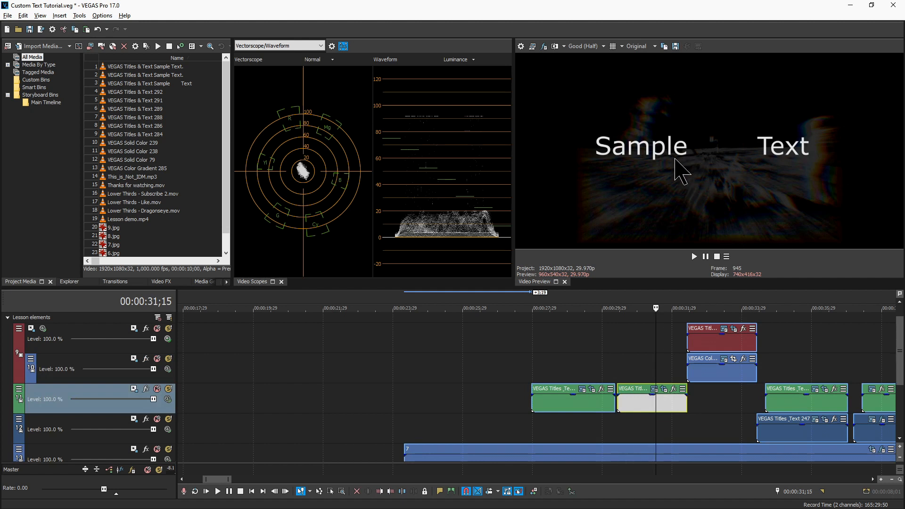
mouse_move(667, 418)
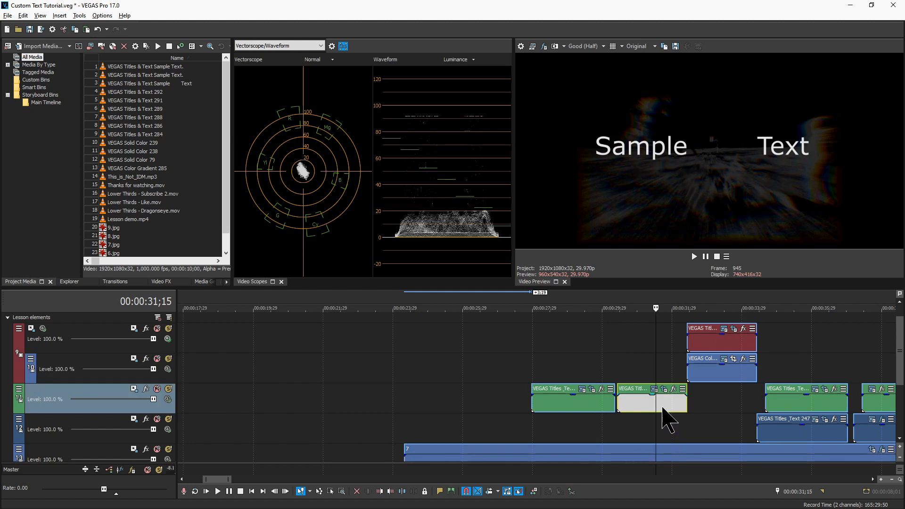
mouse_move(655, 366)
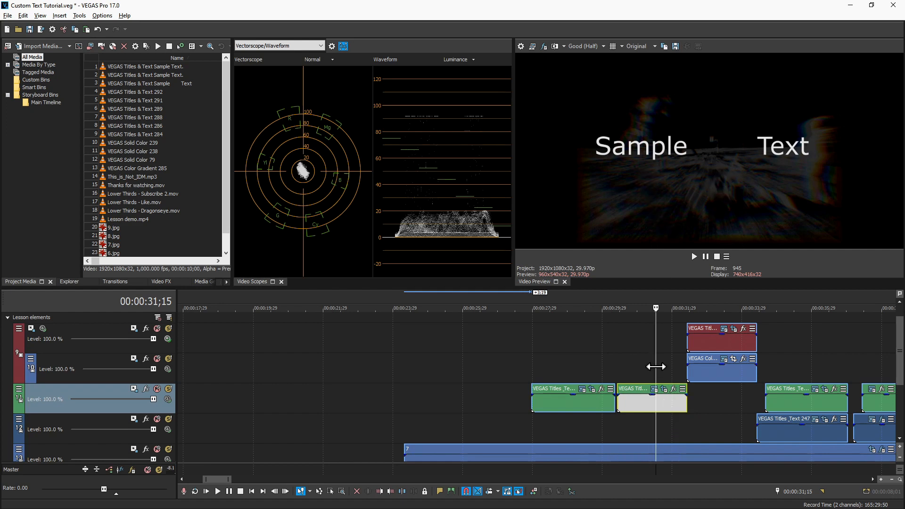
mouse_move(664, 392)
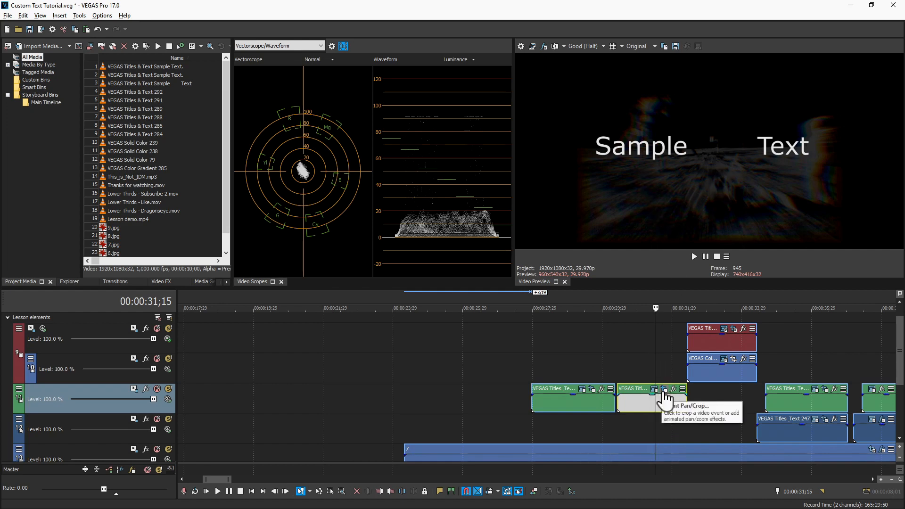
- Inspect the second event's mask widening from Sample to Sample Text at its start
left_click(663, 389)
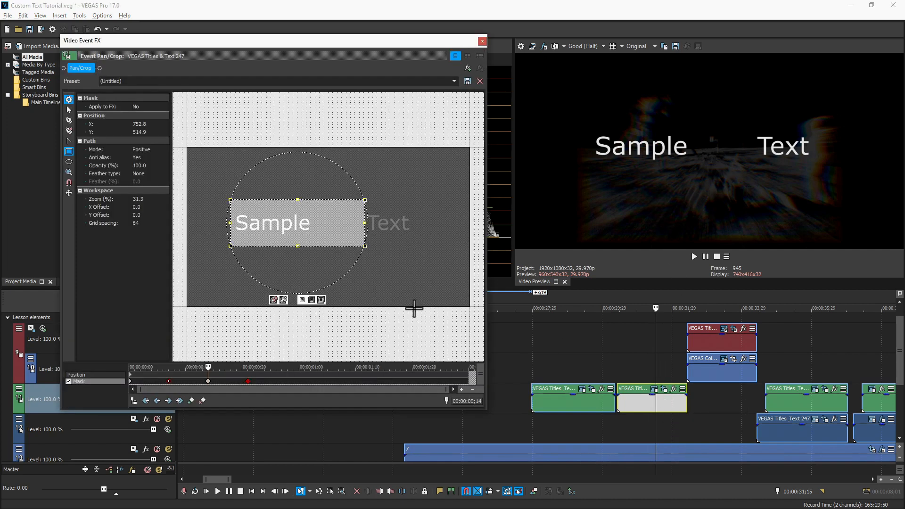
mouse_move(141, 398)
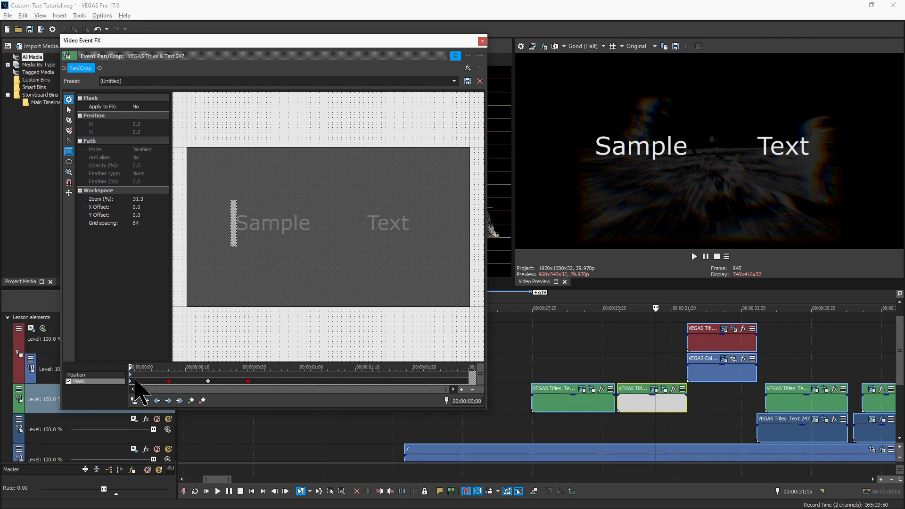
mouse_move(317, 236)
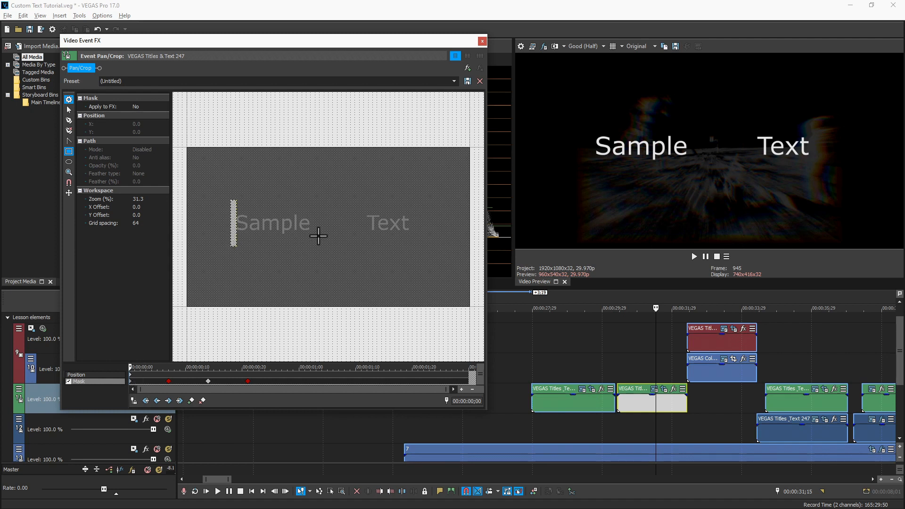
mouse_move(166, 392)
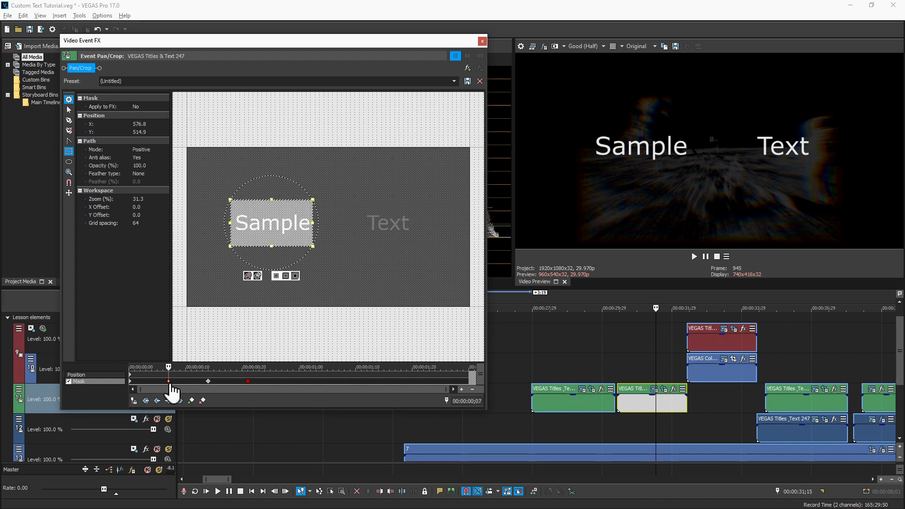
mouse_move(269, 413)
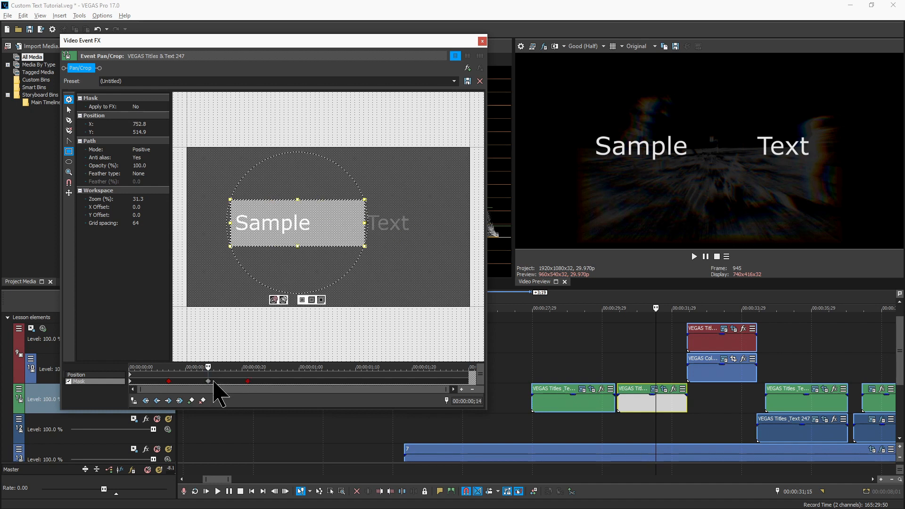
mouse_move(353, 232)
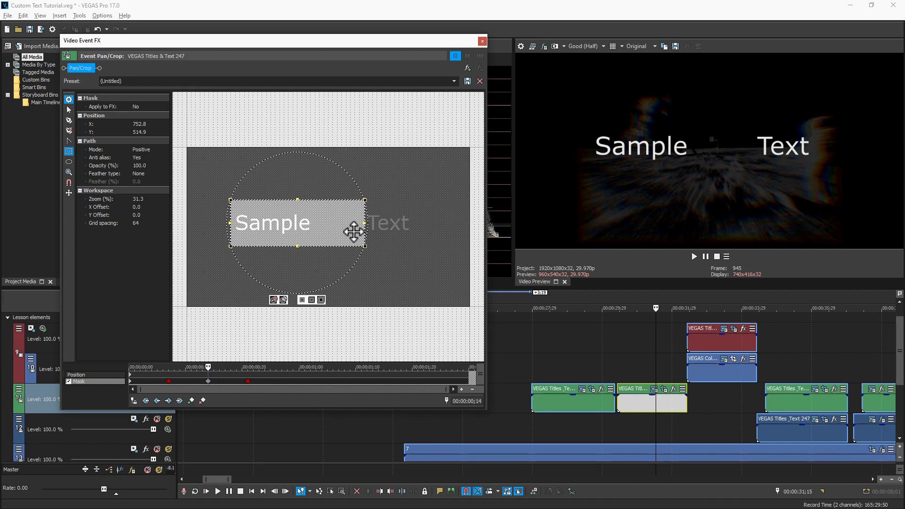
mouse_move(249, 387)
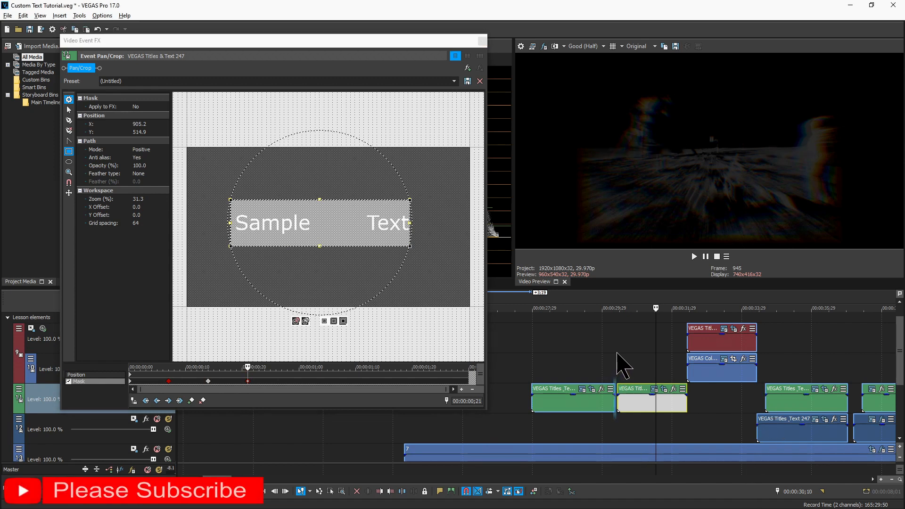
left_click(693, 256)
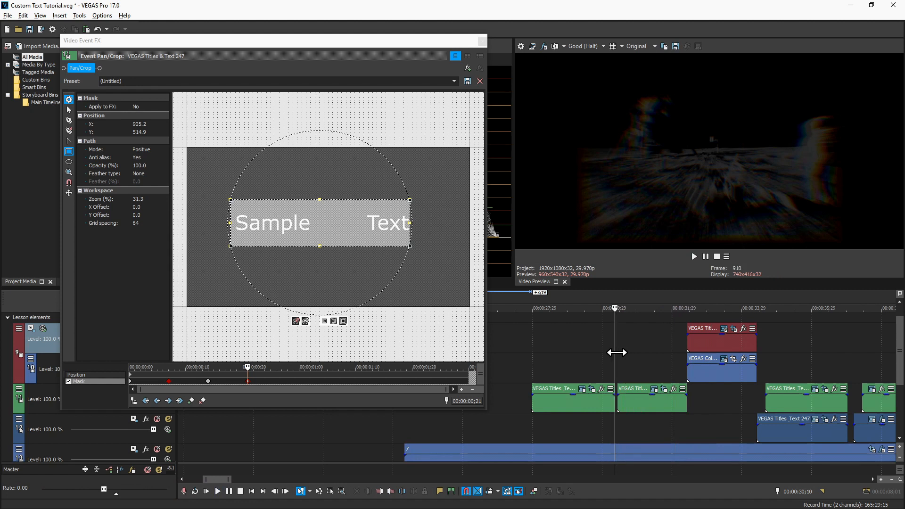
mouse_move(271, 229)
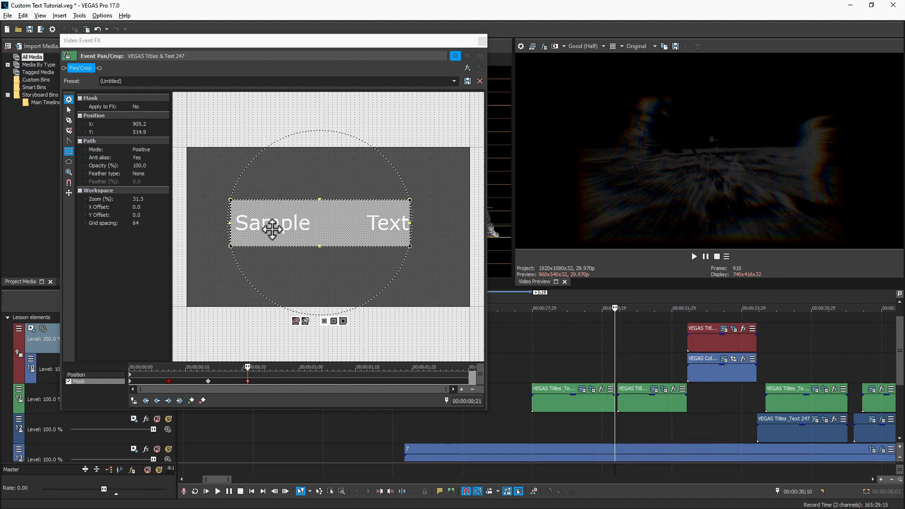
mouse_move(361, 224)
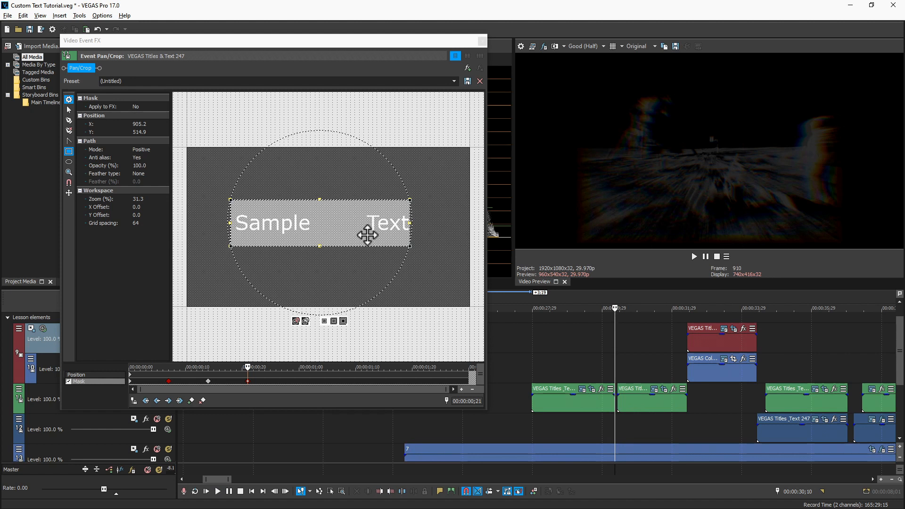
mouse_move(614, 344)
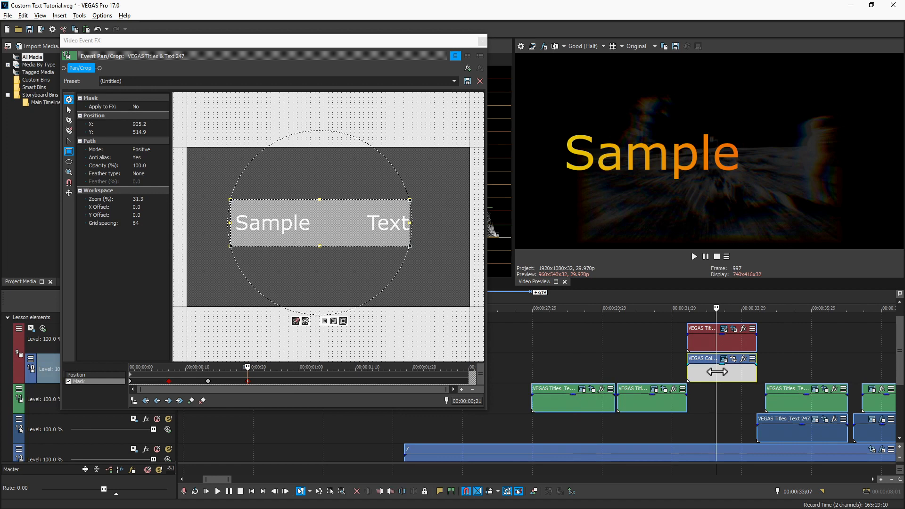
mouse_move(717, 387)
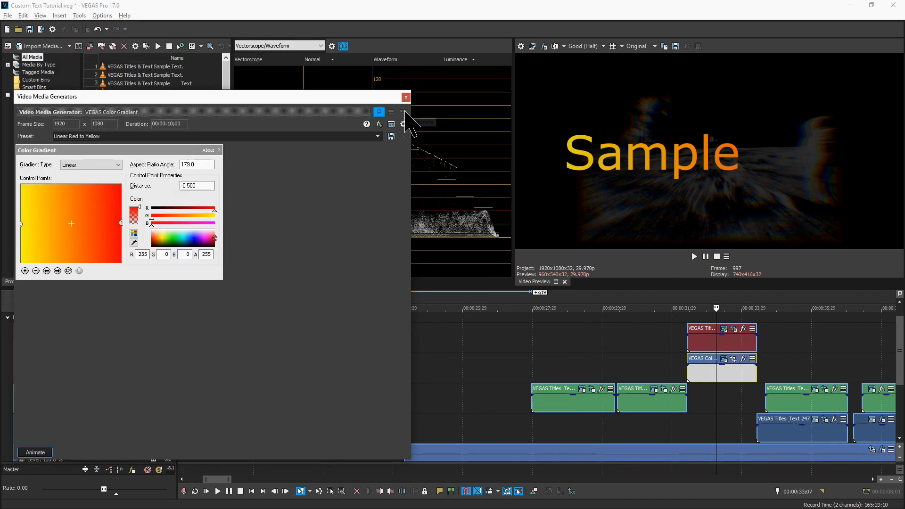
- Close the gradient generator and leave the track compositing menu unchanged
left_click(405, 97)
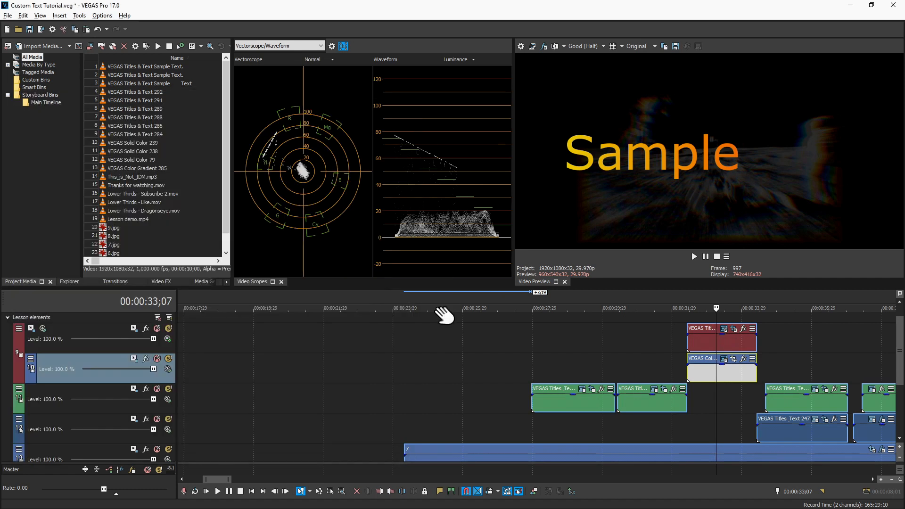
mouse_move(652, 350)
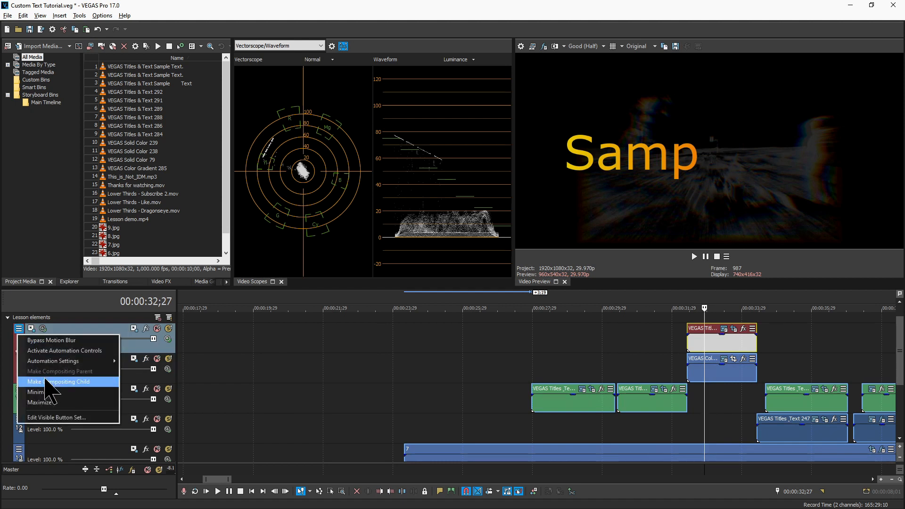
mouse_move(196, 395)
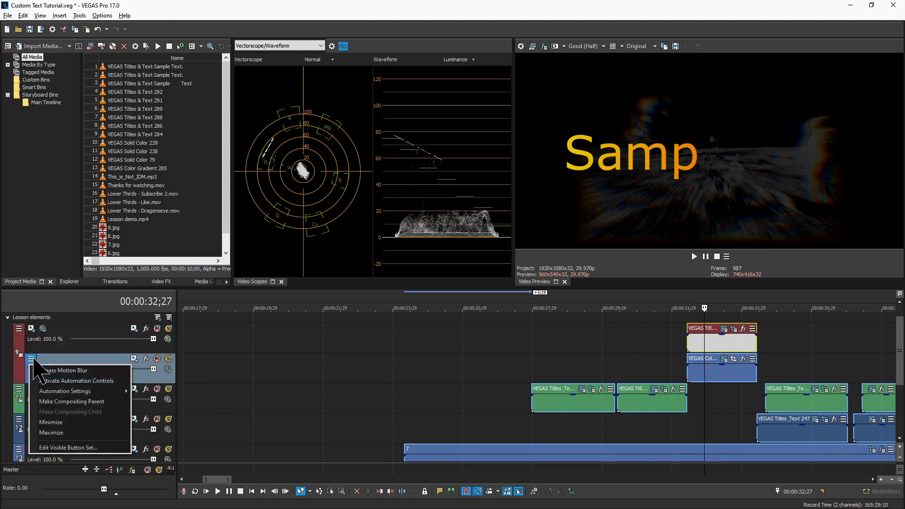
mouse_move(51, 361)
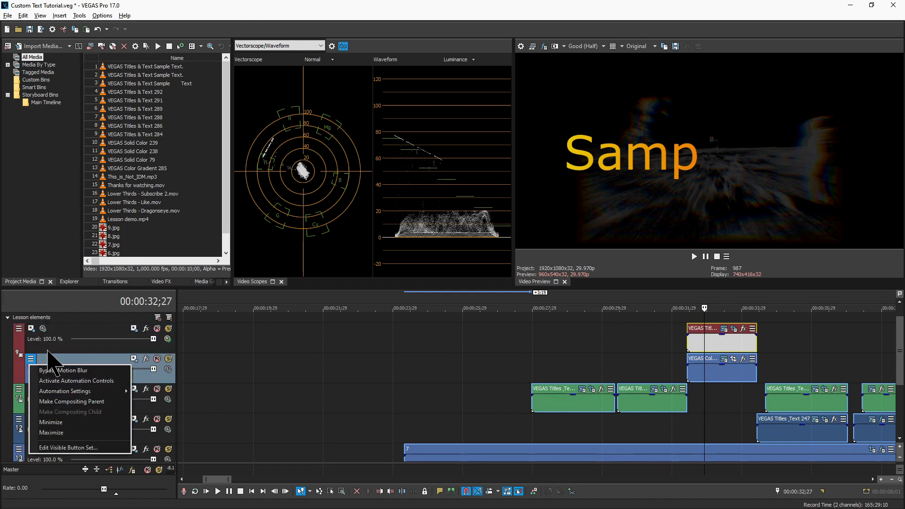
mouse_move(172, 346)
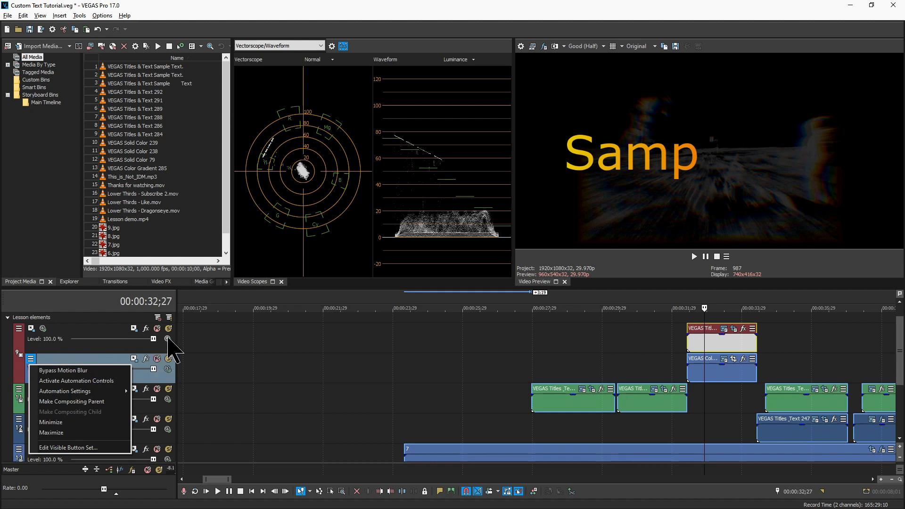
left_click(168, 338)
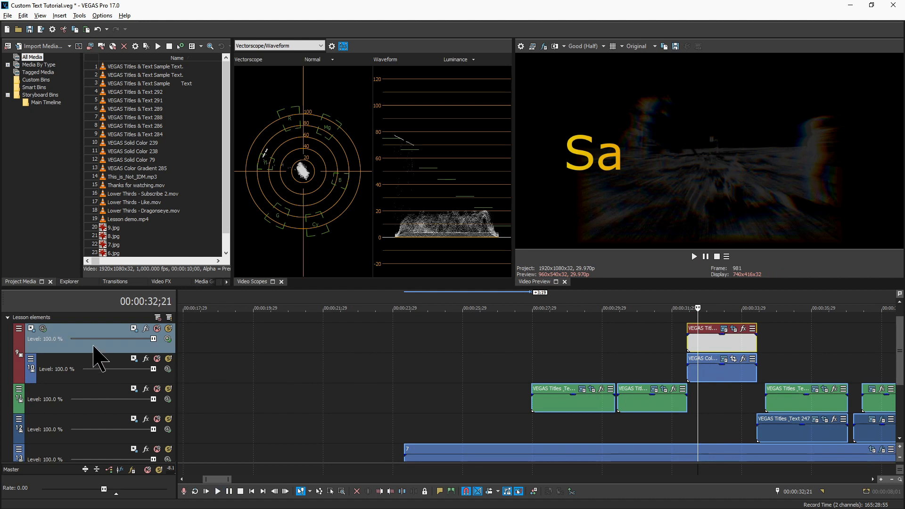
mouse_move(709, 348)
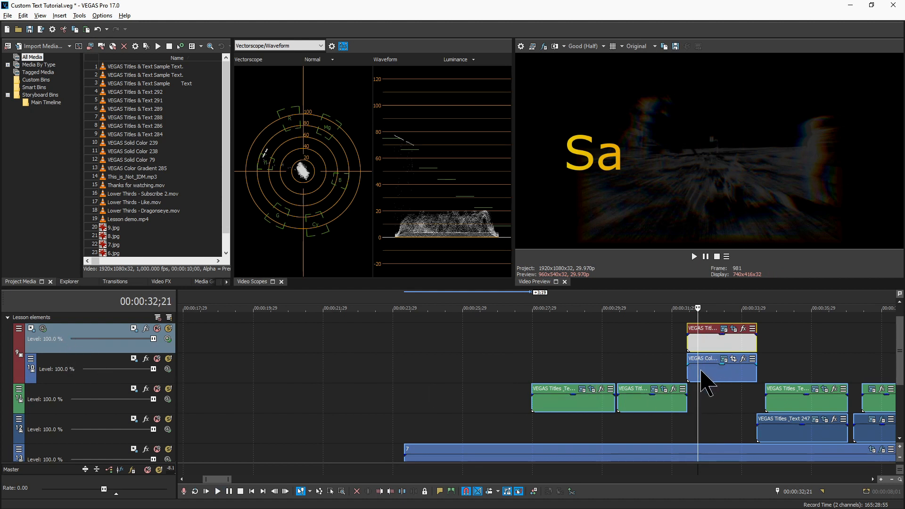
mouse_move(721, 461)
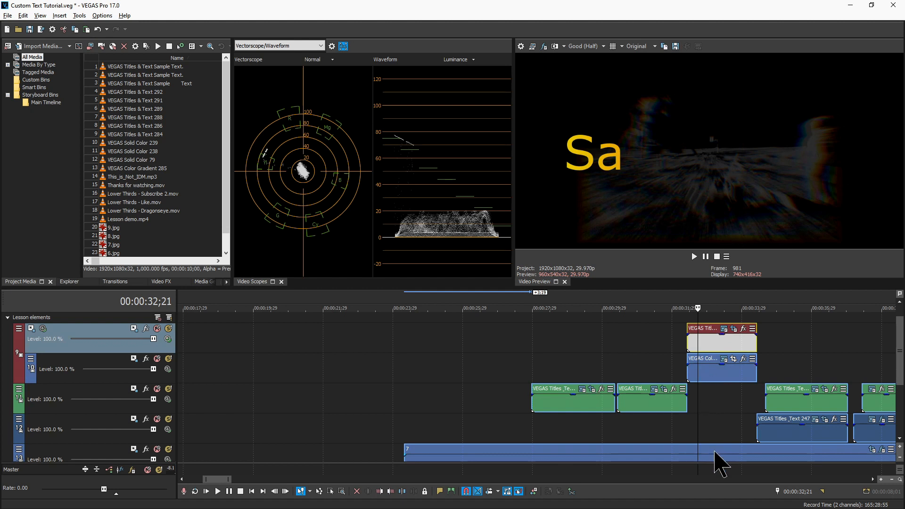
mouse_move(707, 437)
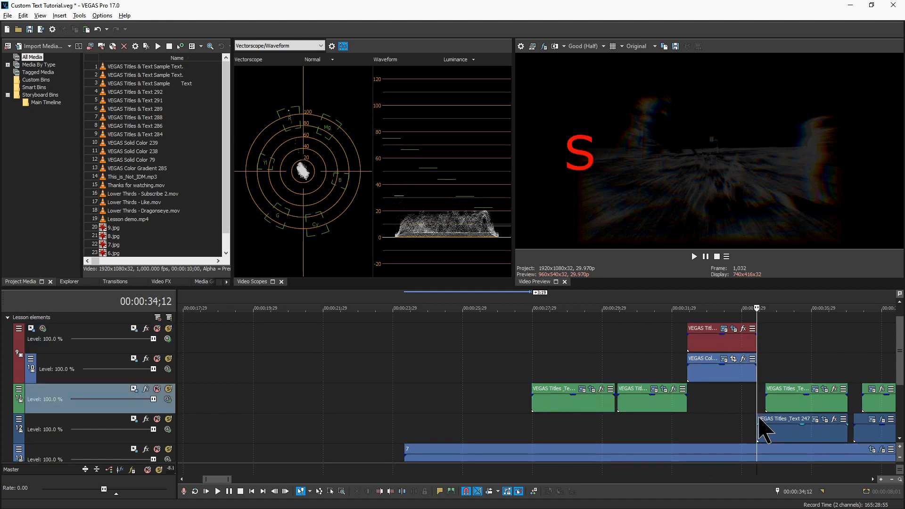
left_click(692, 256)
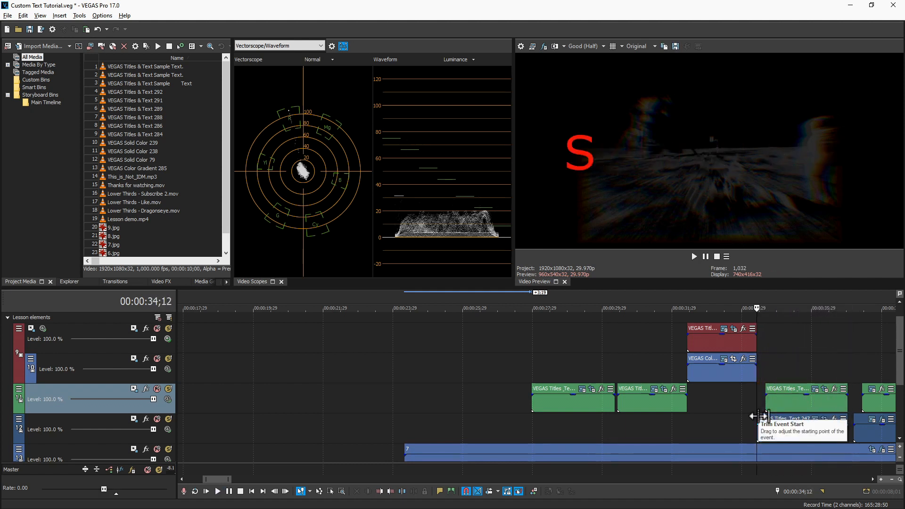
left_click(693, 257)
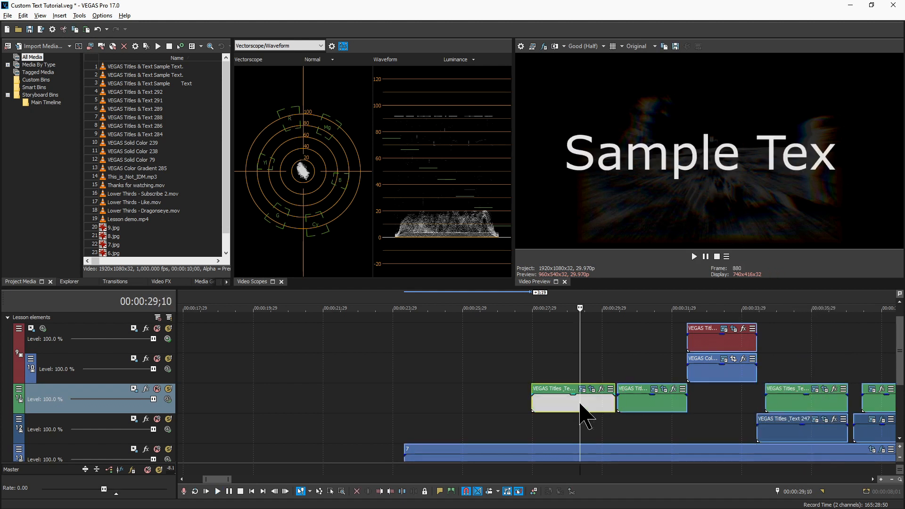
mouse_move(571, 415)
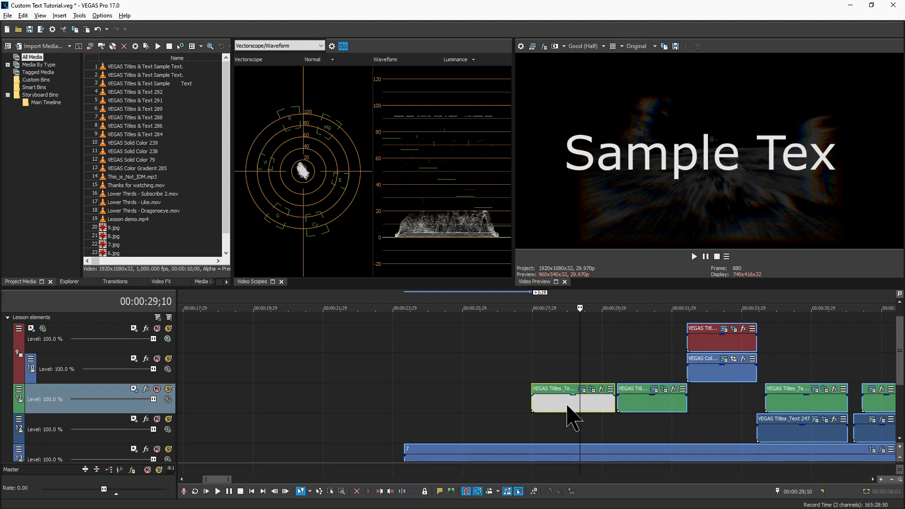
mouse_move(782, 422)
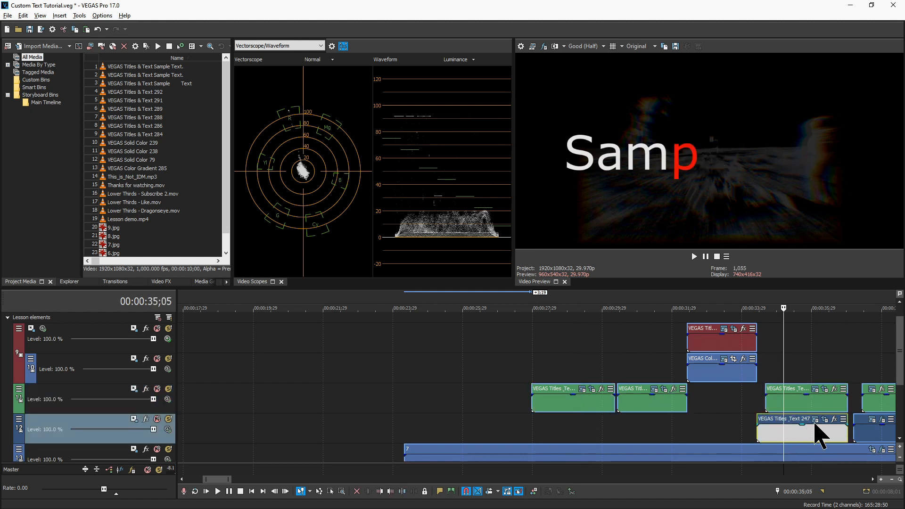
double_click(801, 418)
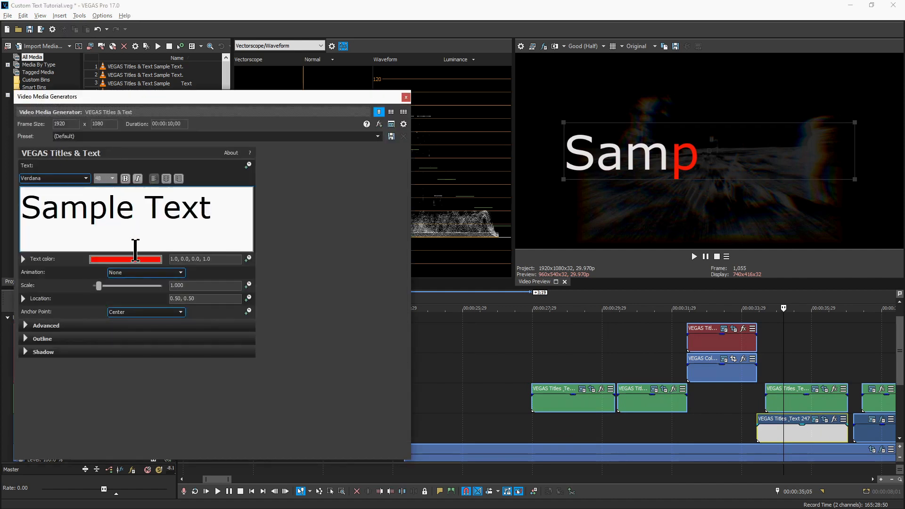
left_click(405, 97)
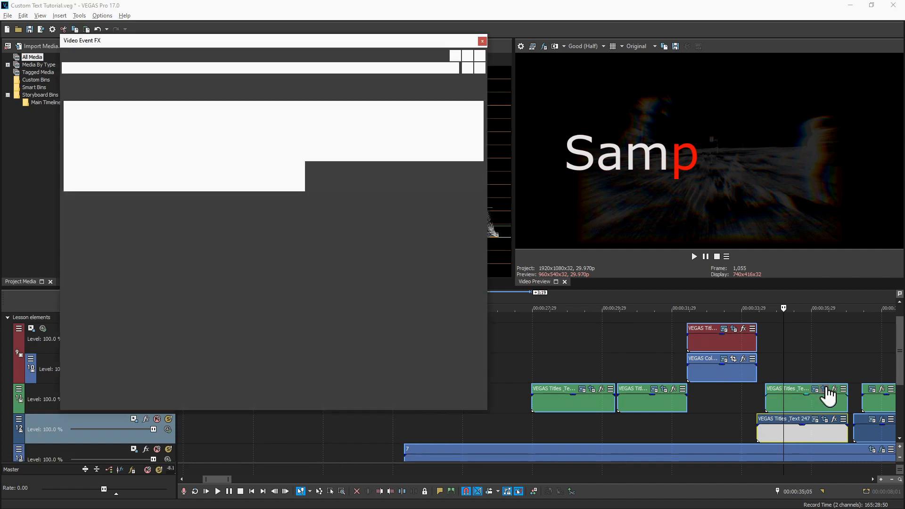
left_click(482, 41)
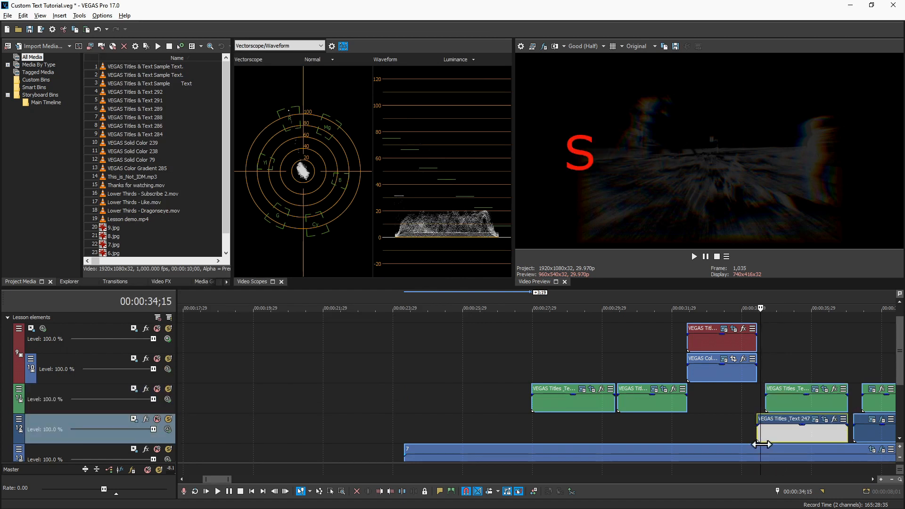
left_click(693, 256)
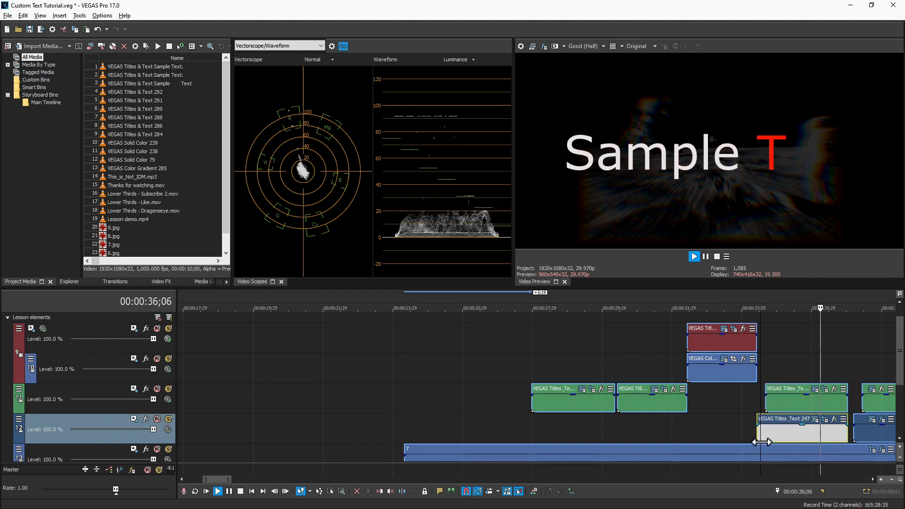
left_click(762, 307)
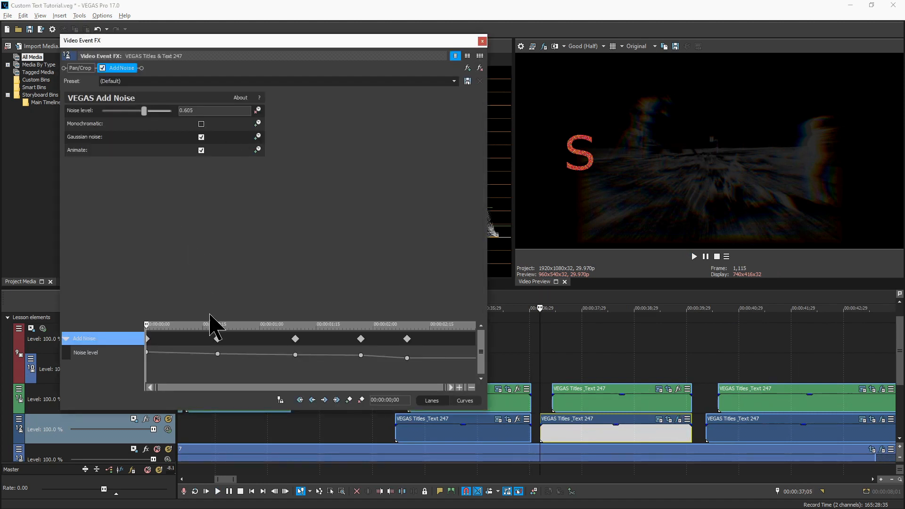
mouse_move(218, 353)
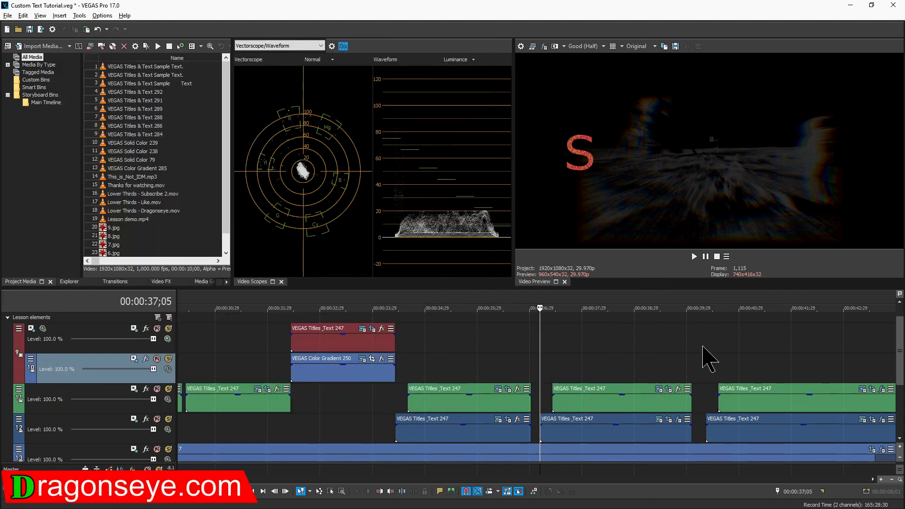
- Inspect a Pixelate keyframe's values on the red letter event, then close its effects
left_click(694, 257)
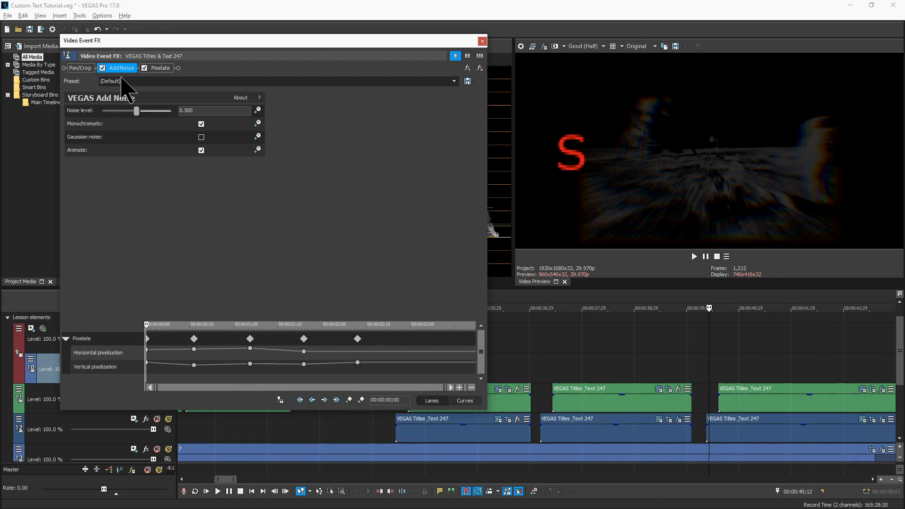
mouse_move(191, 378)
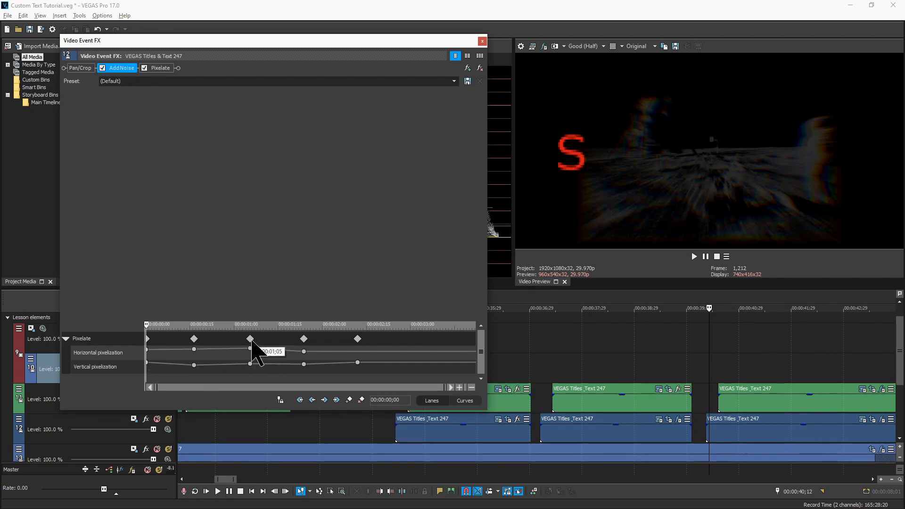
left_click(160, 68)
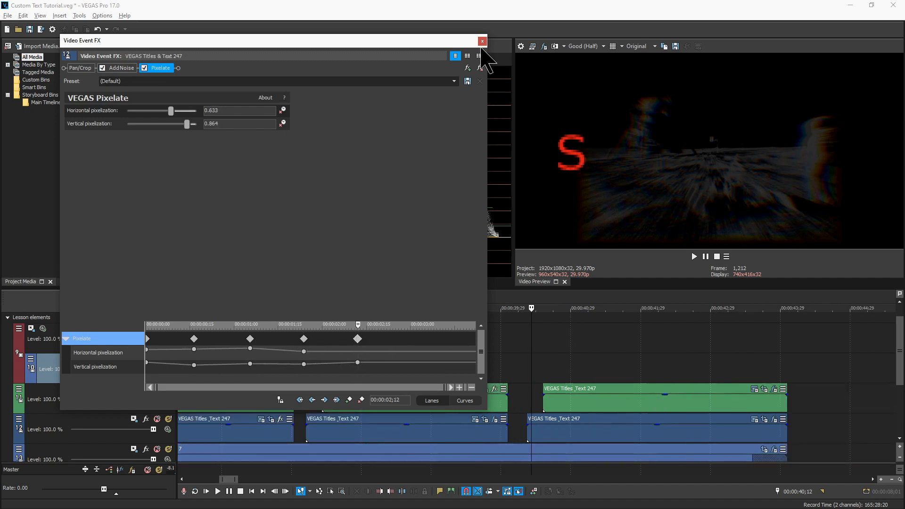
left_click(482, 40)
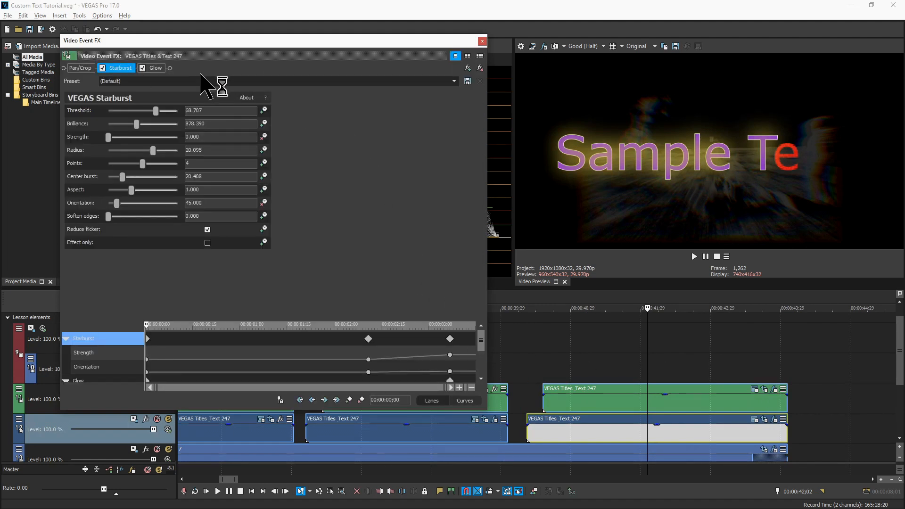
mouse_move(487, 356)
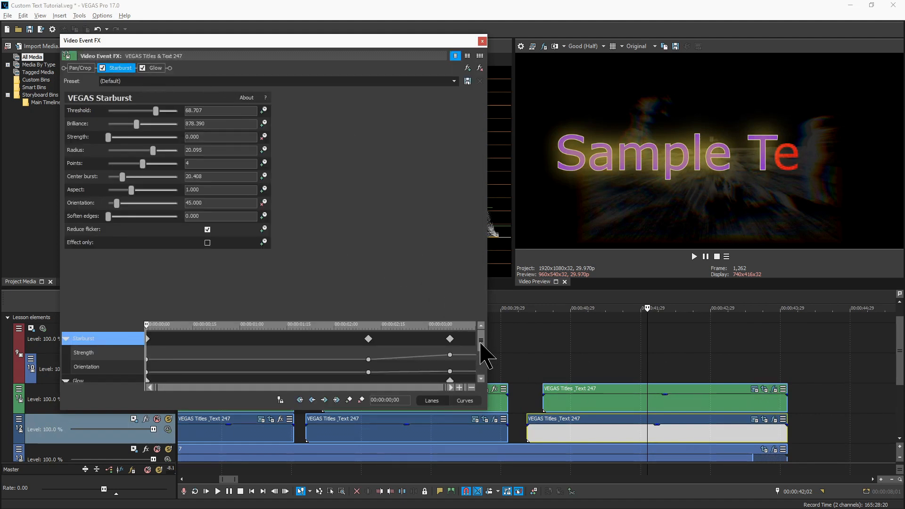